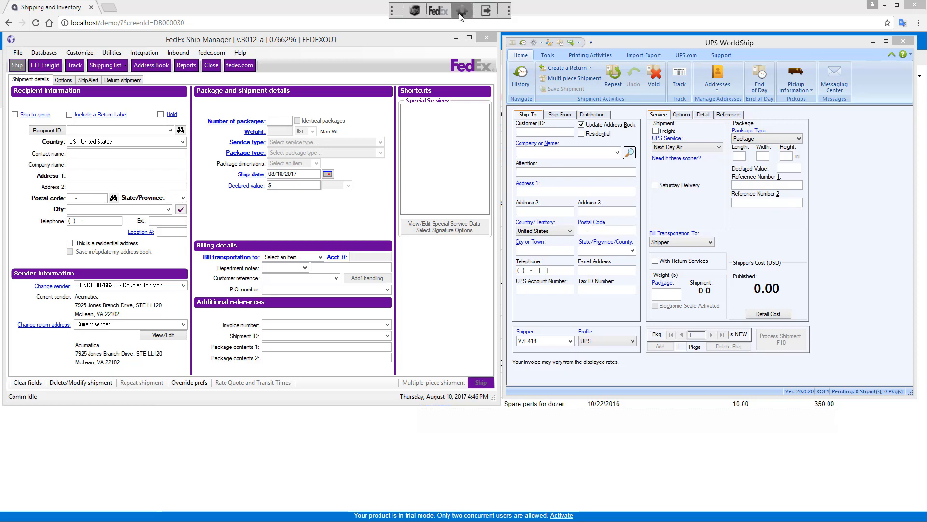
Open the integration settings showing Acumatica credentials, Confirm Shipment and MEDIUM default box.
{"action": "left_click", "coordinate": [462, 11]}
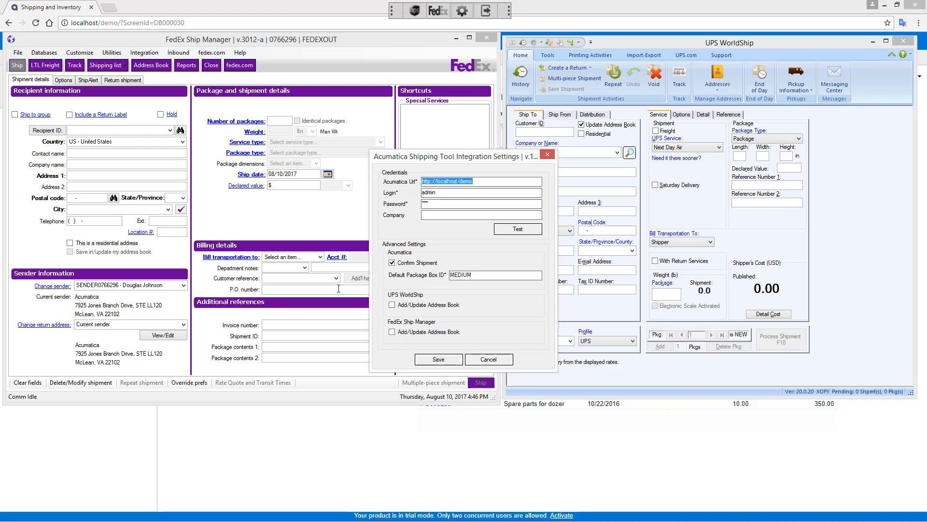
{"action": "mouse_move", "coordinate": [420, 343]}
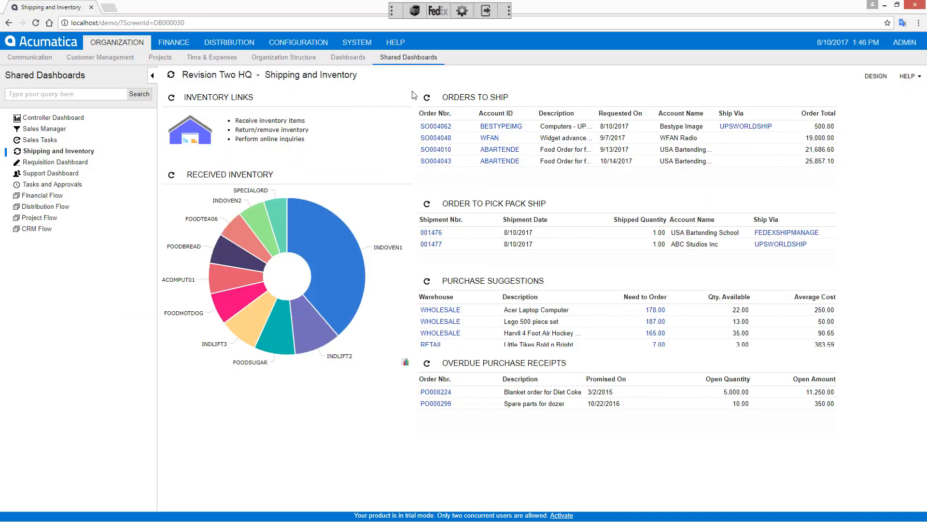
{"action": "mouse_move", "coordinate": [452, 86]}
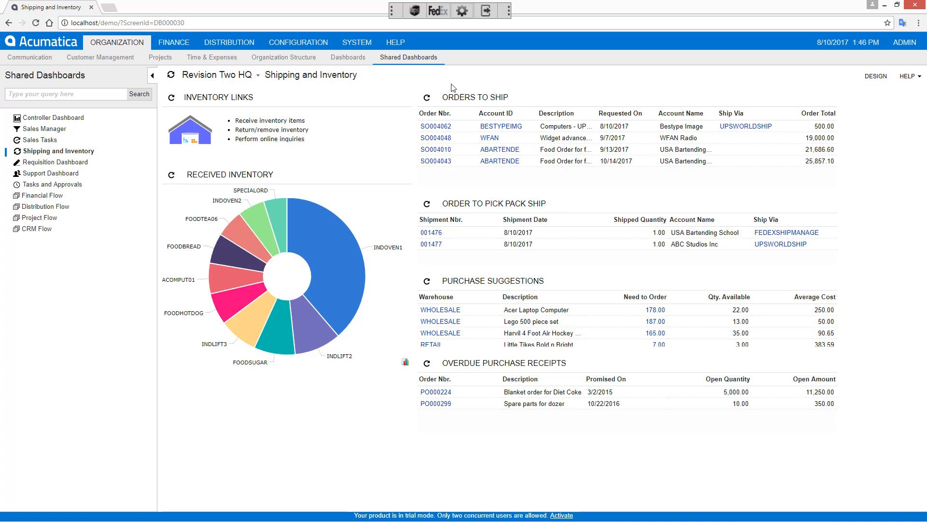
{"action": "mouse_move", "coordinate": [465, 197]}
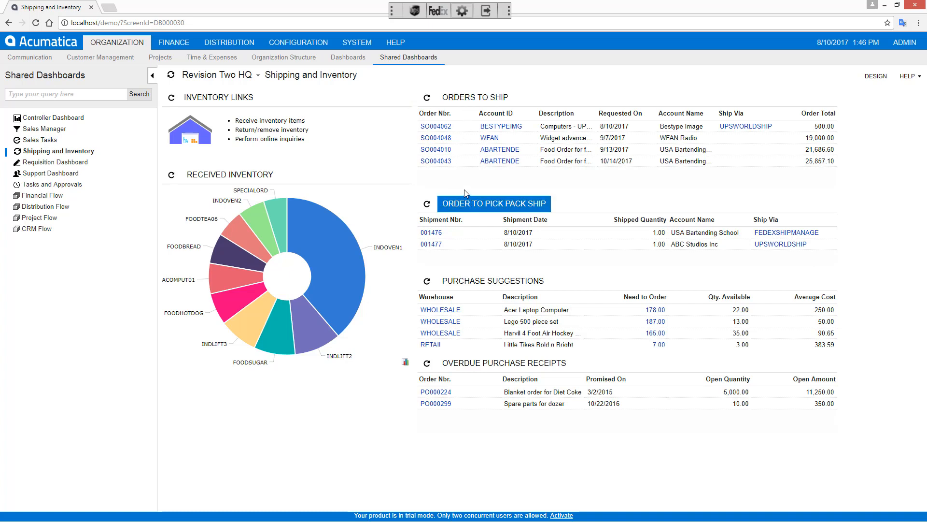
{"action": "mouse_move", "coordinate": [701, 194]}
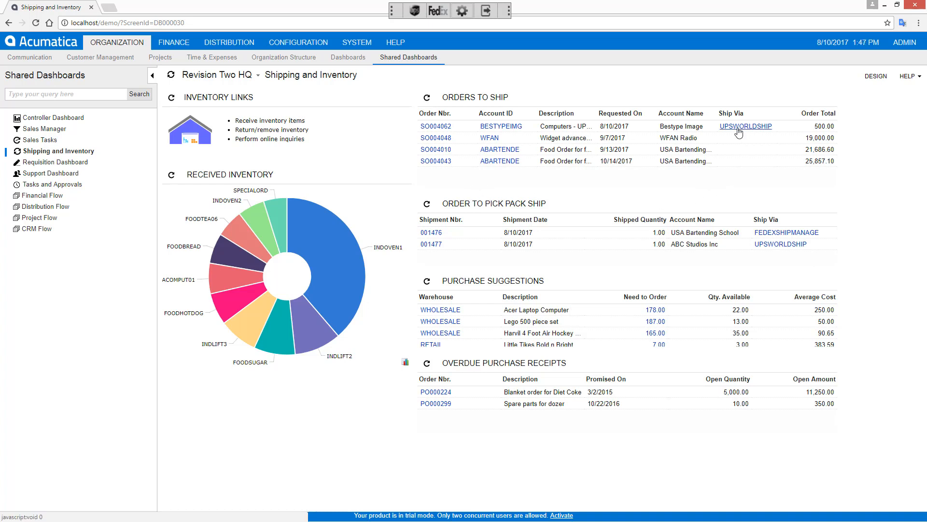
{"action": "mouse_move", "coordinate": [434, 125]}
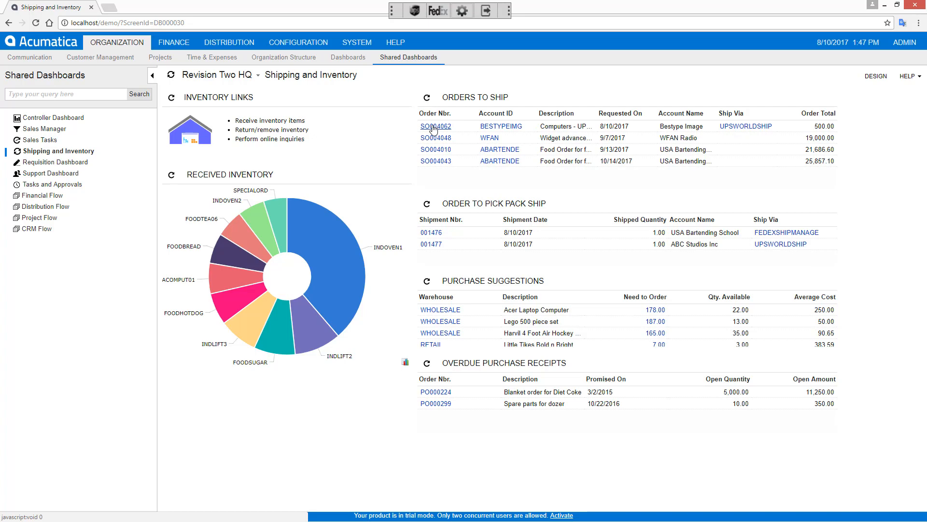
Create shipment 001480 from sales order SO004062 via Actions, then return to the dashboard.
{"action": "left_click", "coordinate": [434, 125]}
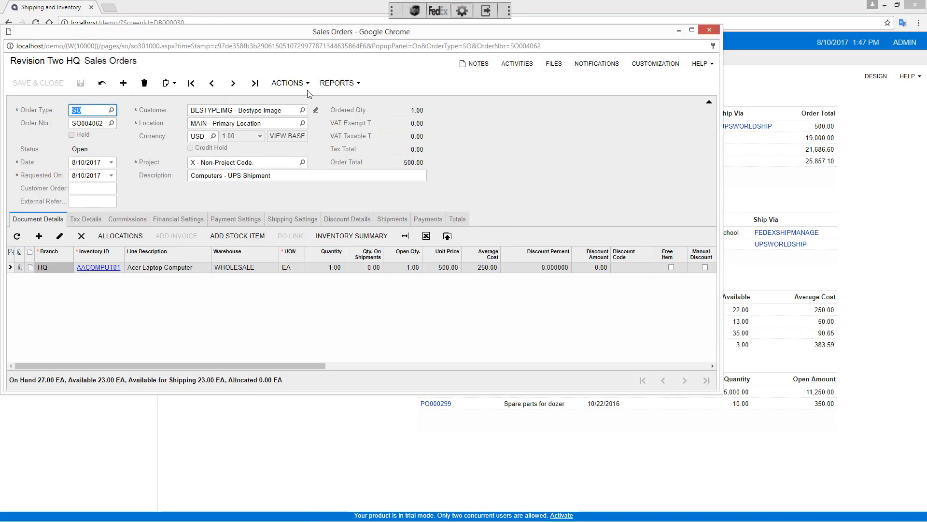
{"action": "left_click", "coordinate": [287, 83]}
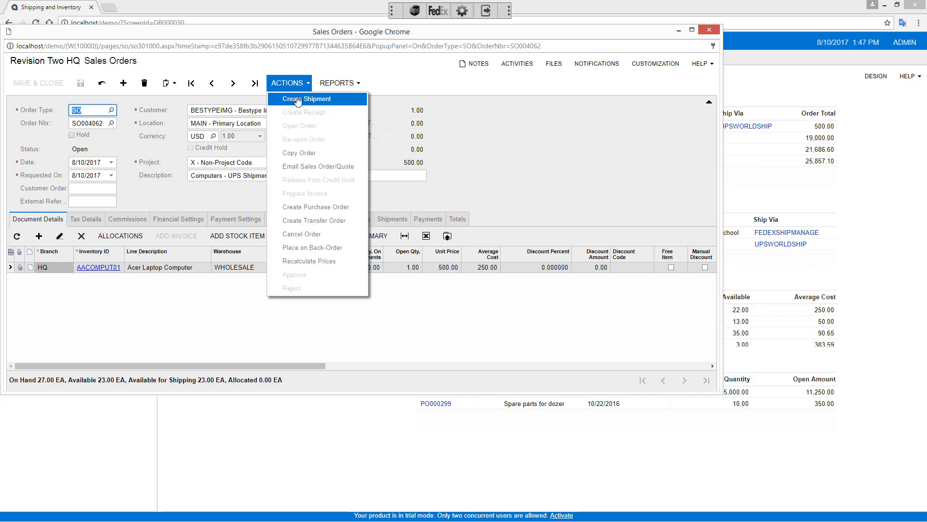
{"action": "left_click", "coordinate": [306, 99]}
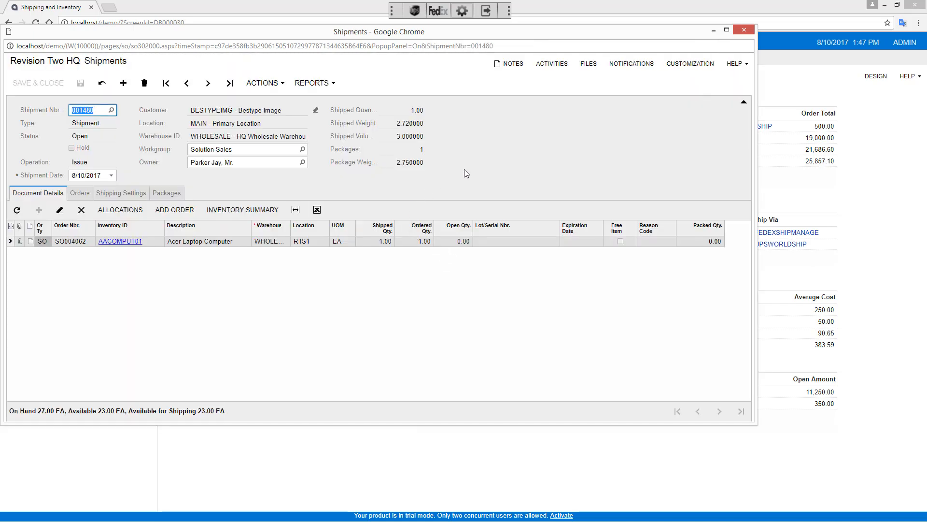
{"action": "mouse_move", "coordinate": [743, 31]}
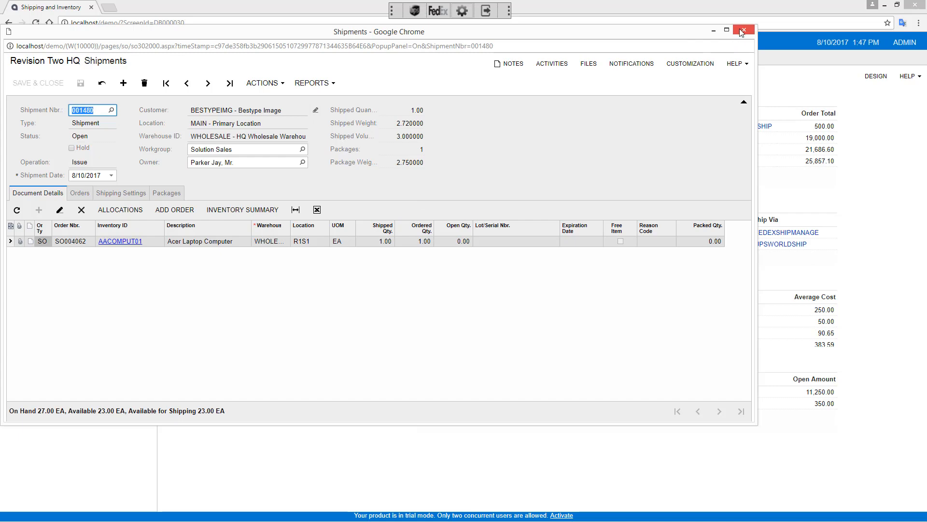
{"action": "left_click", "coordinate": [743, 31]}
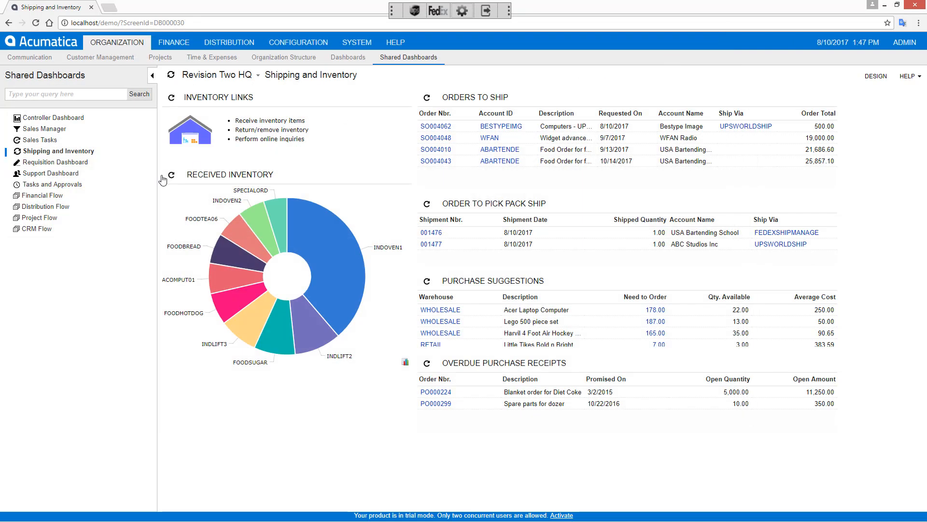
Refresh the pick-pack-ship list and view shipment 001480's UPS WorldShip shipping settings.
{"action": "left_click", "coordinate": [426, 96]}
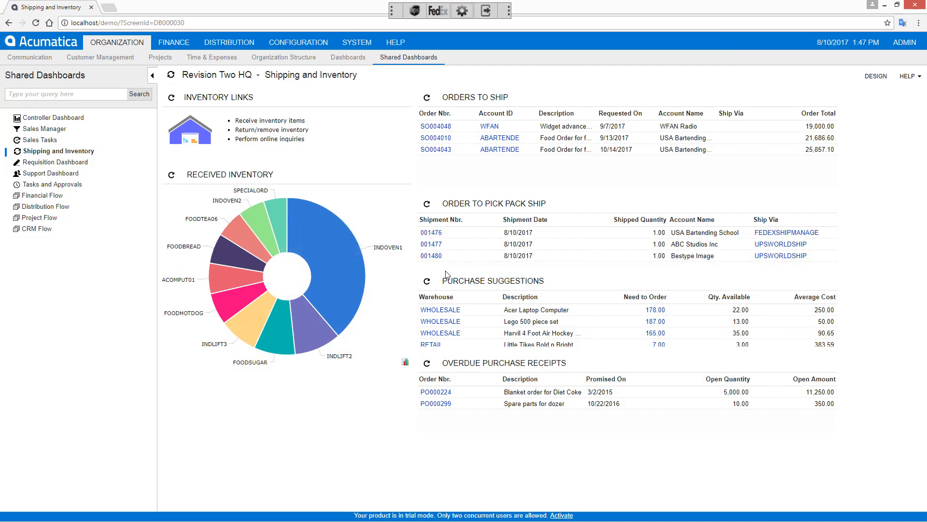
{"action": "mouse_move", "coordinate": [466, 270]}
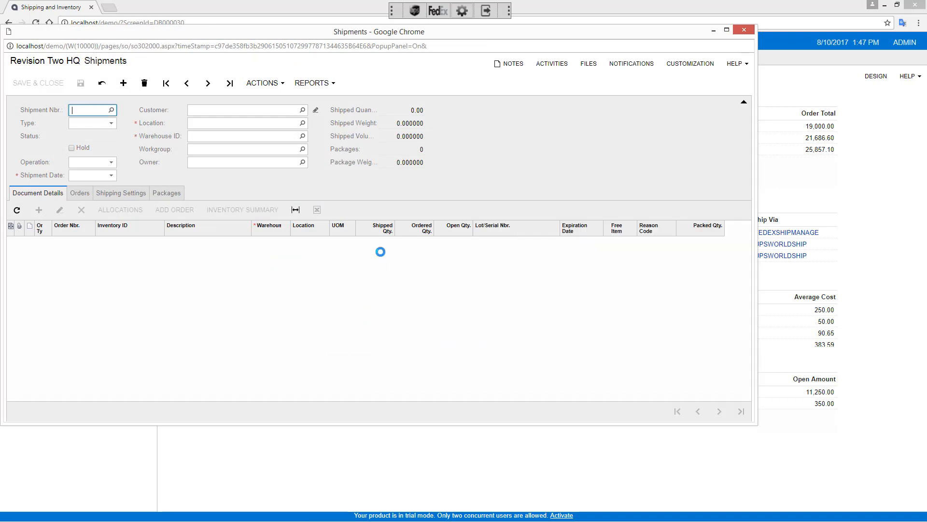
{"action": "left_click", "coordinate": [120, 194]}
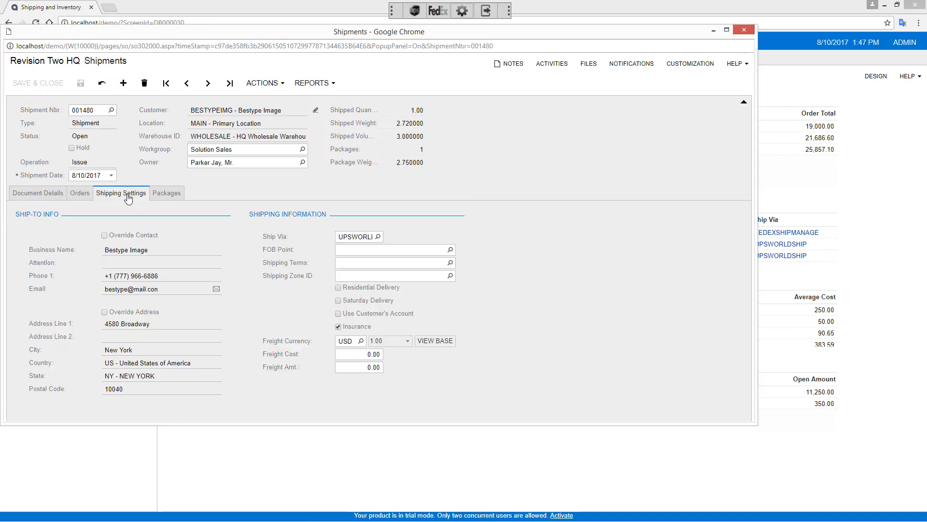
{"action": "left_click", "coordinate": [377, 235]}
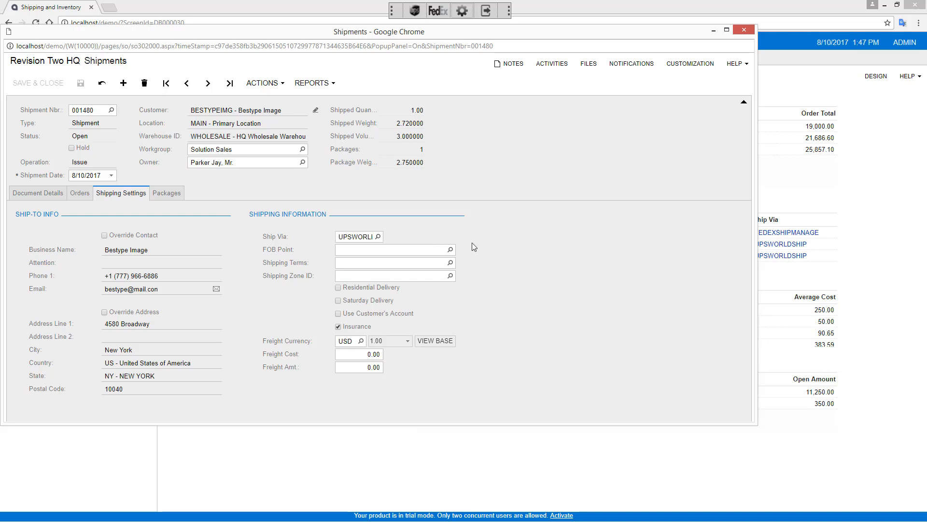
{"action": "mouse_move", "coordinate": [461, 236]}
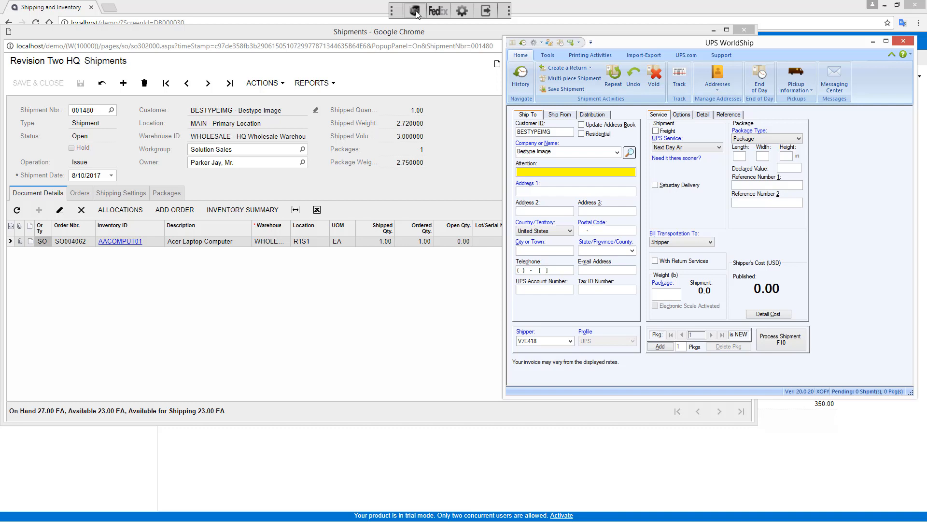
Load shipment 001480 into UPS WorldShip, set UPS Service to Ground at 10.17 and process it.
{"action": "left_click", "coordinate": [629, 152]}
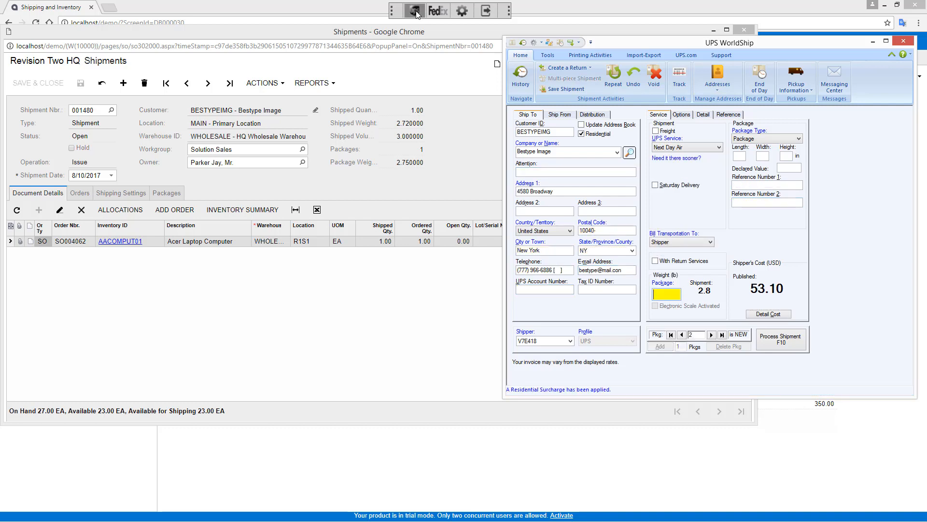
{"action": "mouse_move", "coordinate": [488, 90]}
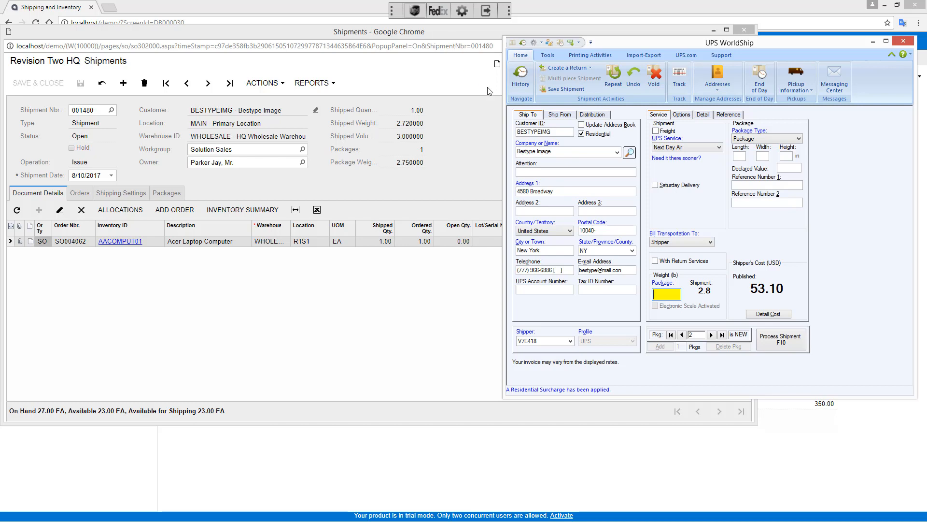
{"action": "mouse_move", "coordinate": [673, 203]}
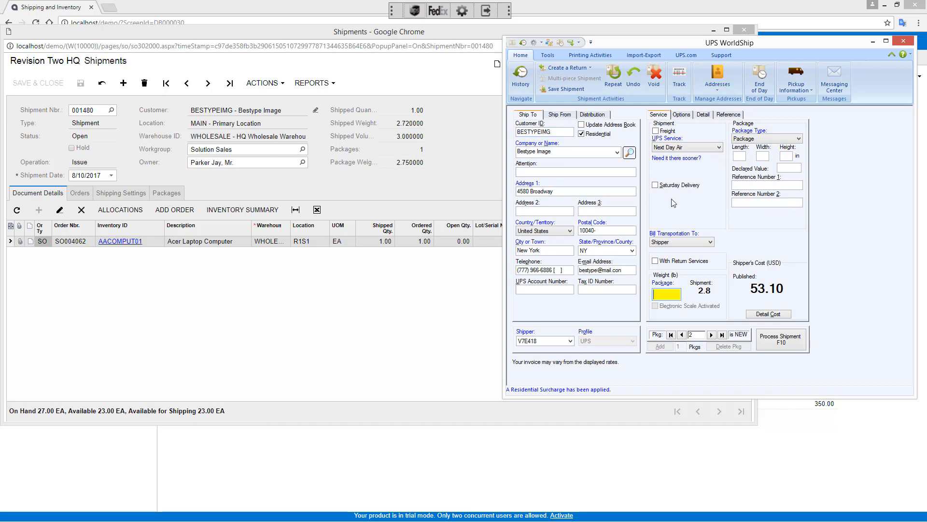
{"action": "left_click", "coordinate": [719, 146]}
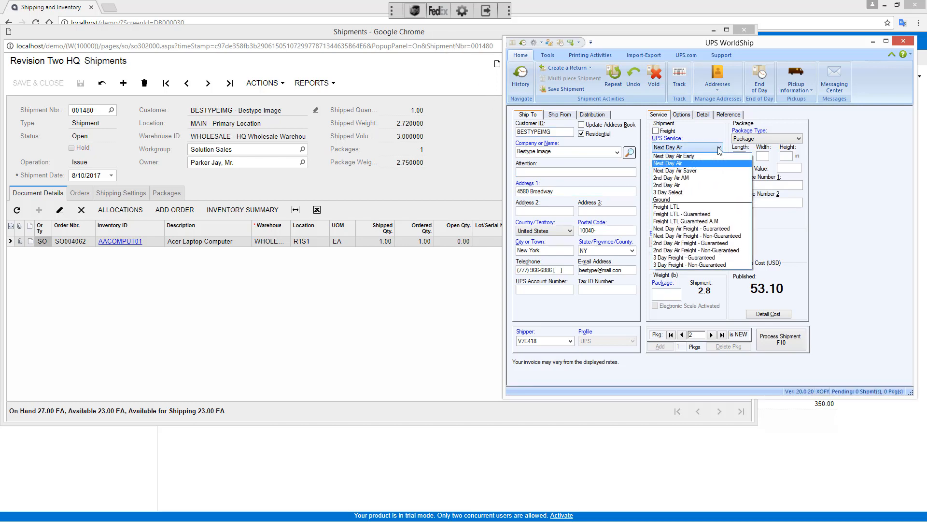
{"action": "left_click", "coordinate": [662, 199]}
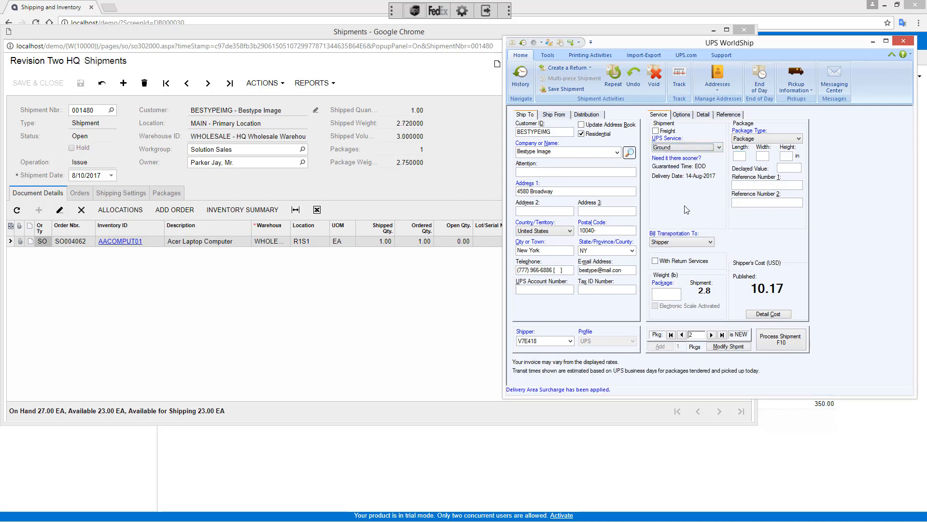
{"action": "mouse_move", "coordinate": [715, 223]}
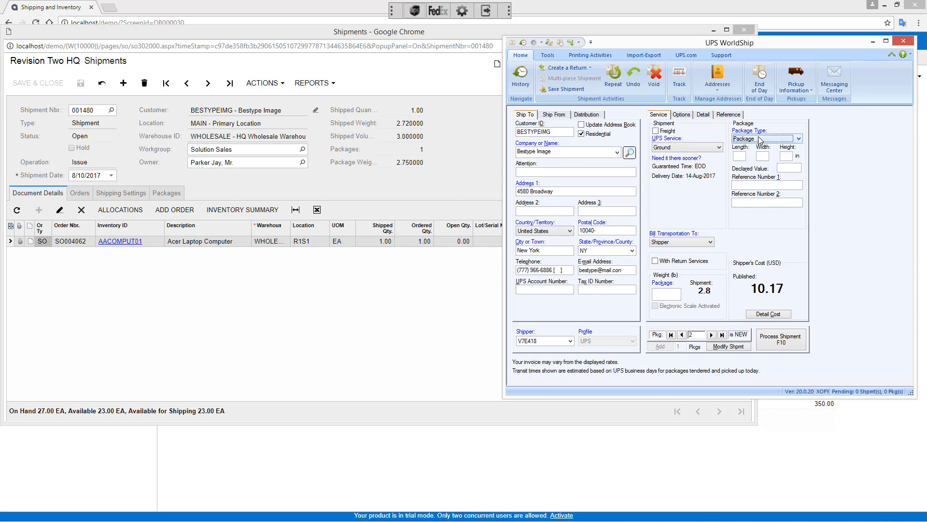
{"action": "mouse_move", "coordinate": [744, 194]}
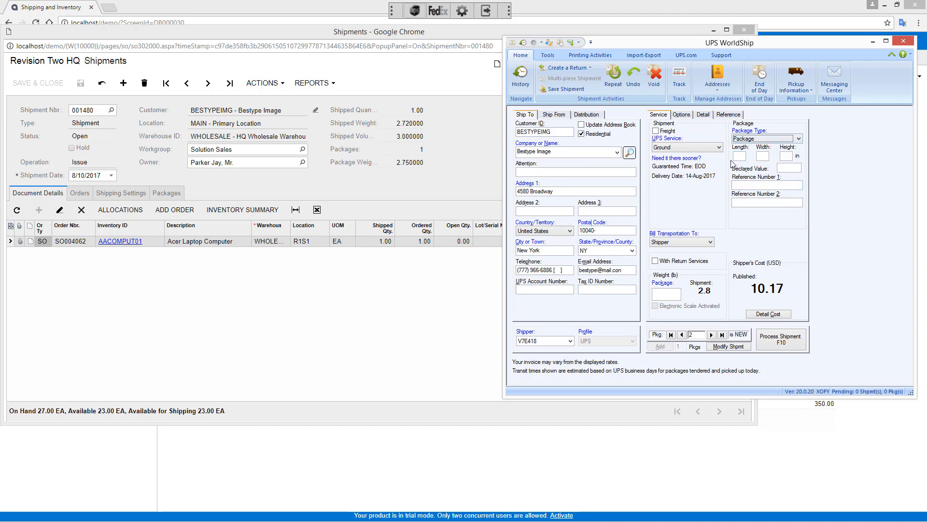
{"action": "mouse_move", "coordinate": [720, 203]}
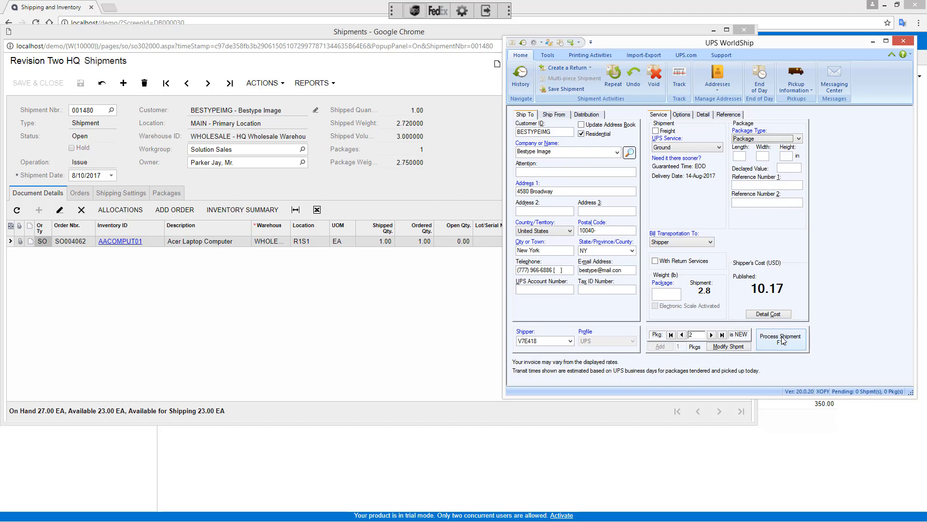
{"action": "left_click", "coordinate": [781, 339]}
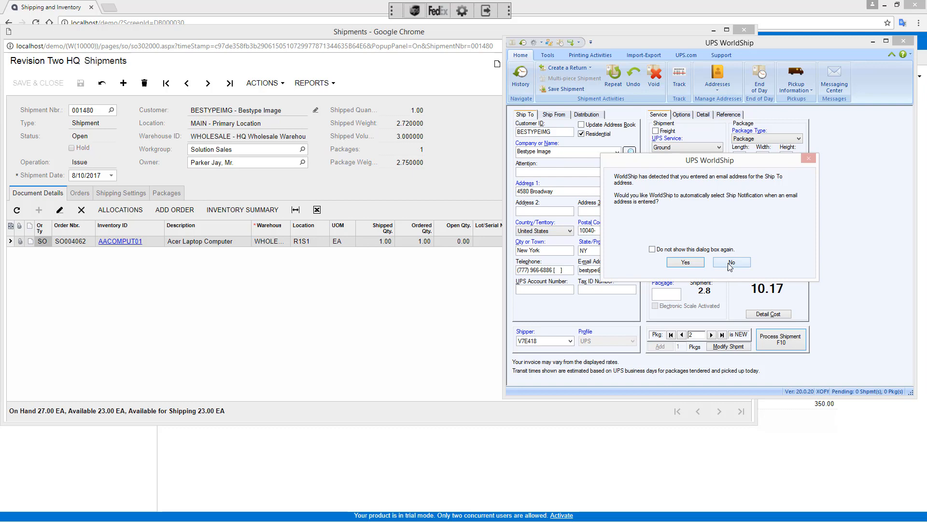
Decline ship notification, process the shipment and save its package label PDF, confirming 001480.
{"action": "left_click", "coordinate": [731, 262]}
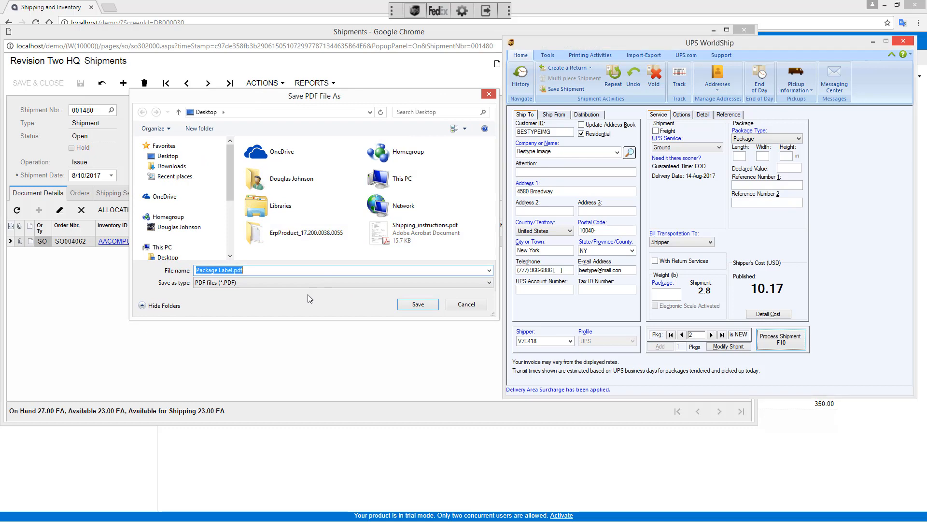
{"action": "left_click", "coordinate": [417, 304]}
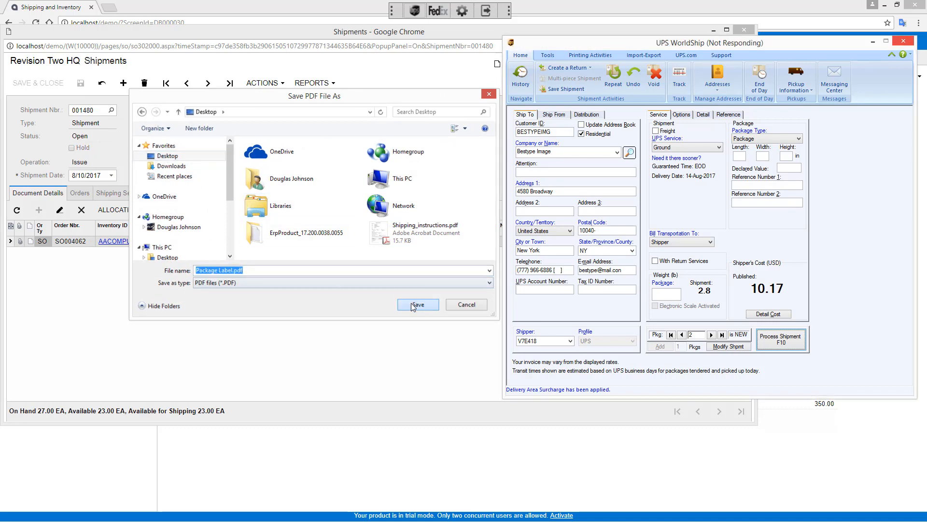
{"action": "left_click", "coordinate": [417, 305]}
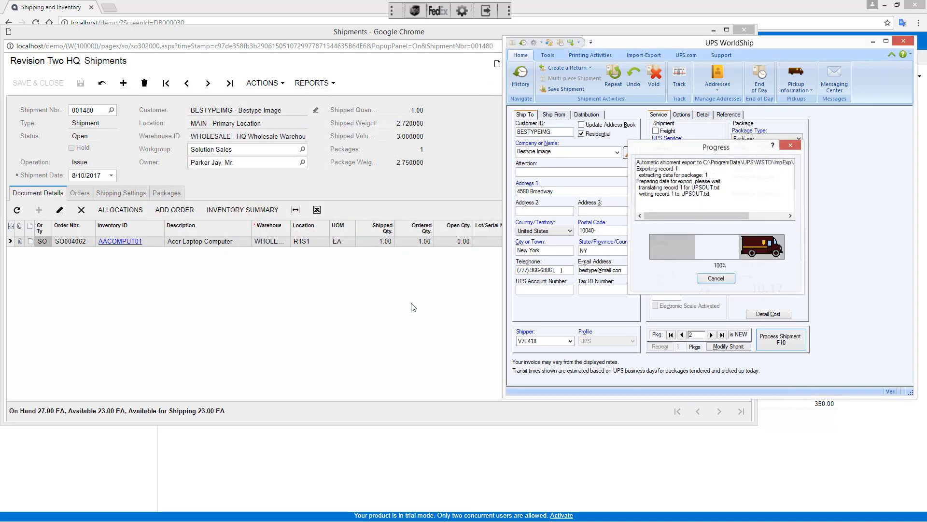
{"action": "left_click", "coordinate": [781, 337]}
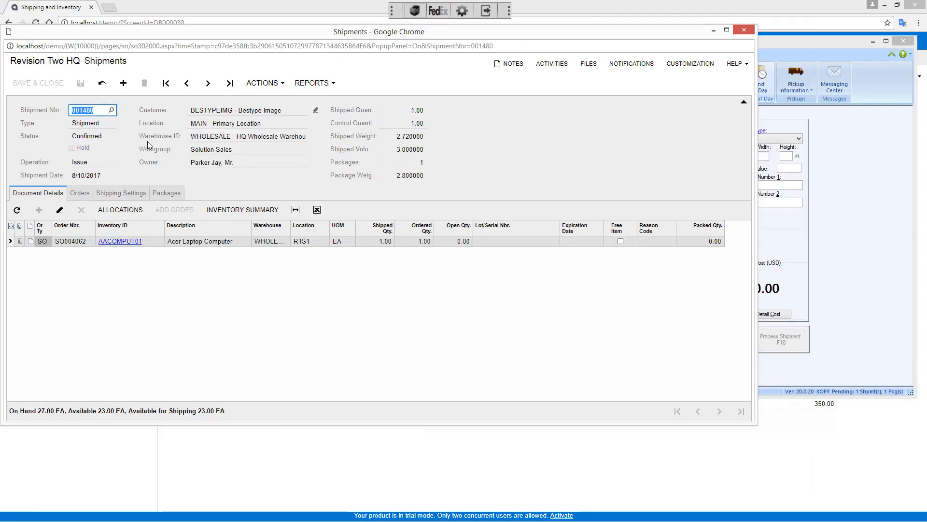
{"action": "mouse_move", "coordinate": [149, 183]}
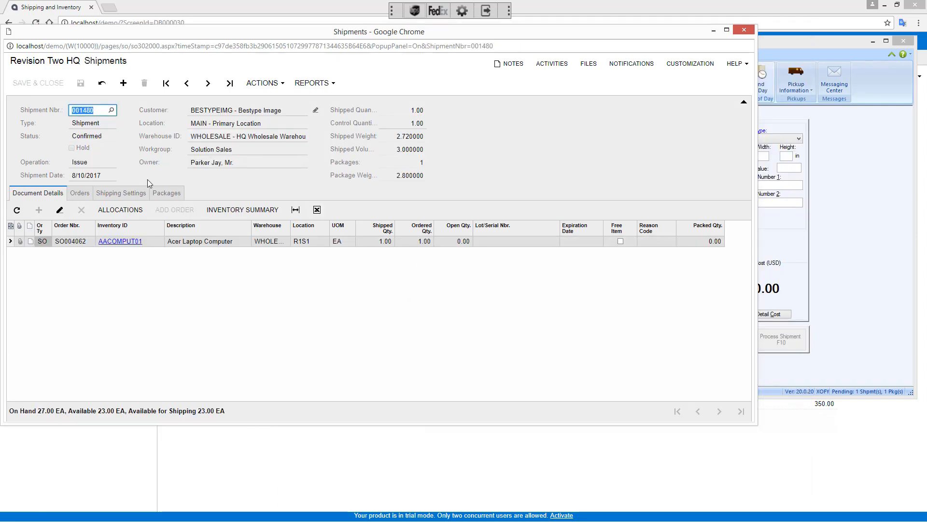
{"action": "left_click", "coordinate": [166, 193]}
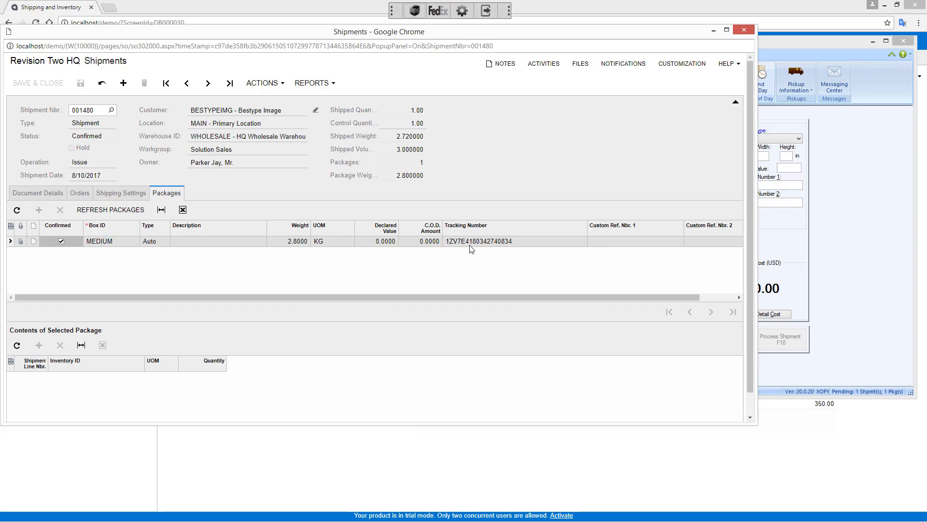
{"action": "mouse_move", "coordinate": [475, 255]}
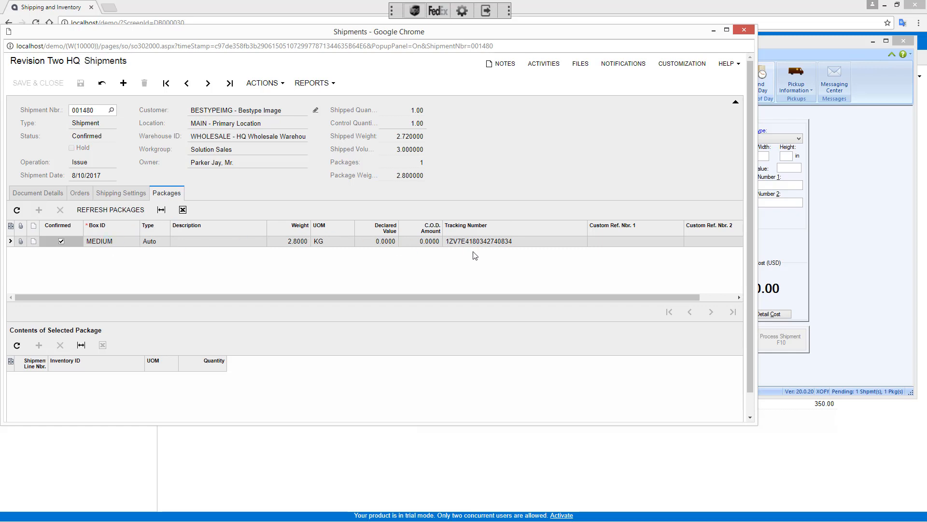
{"action": "left_click", "coordinate": [743, 30]}
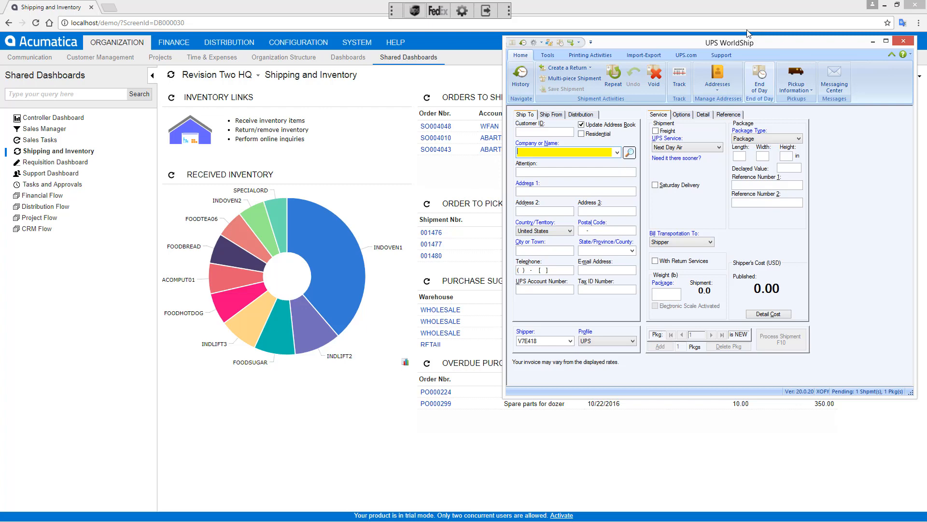
Refresh the pick-pack-ship orders and open shipment 001476 for USA Bartending School.
{"action": "left_click", "coordinate": [903, 41]}
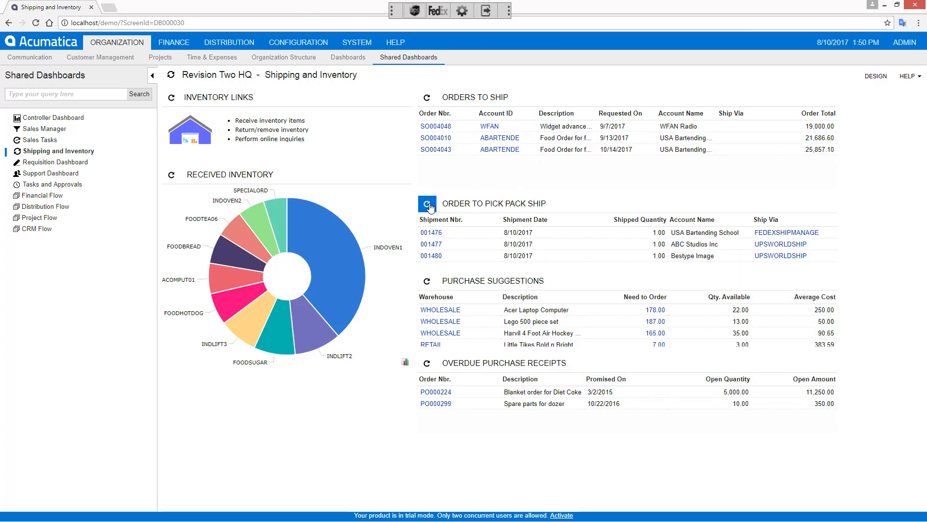
{"action": "left_click", "coordinate": [427, 203]}
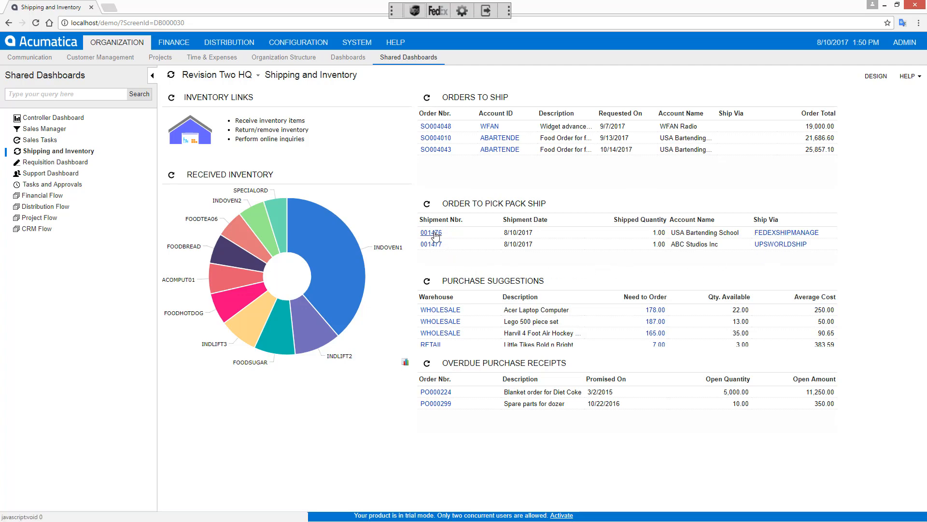
{"action": "left_click", "coordinate": [431, 232]}
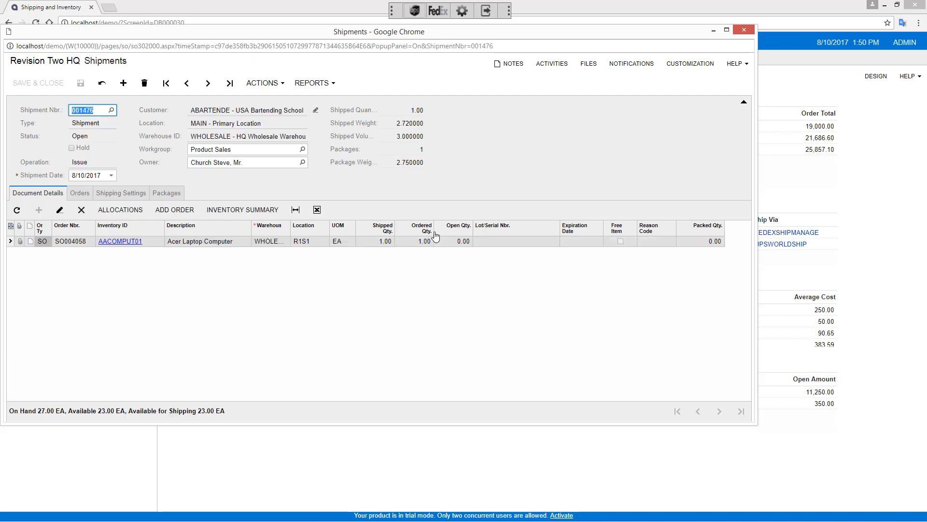
{"action": "mouse_move", "coordinate": [302, 92]}
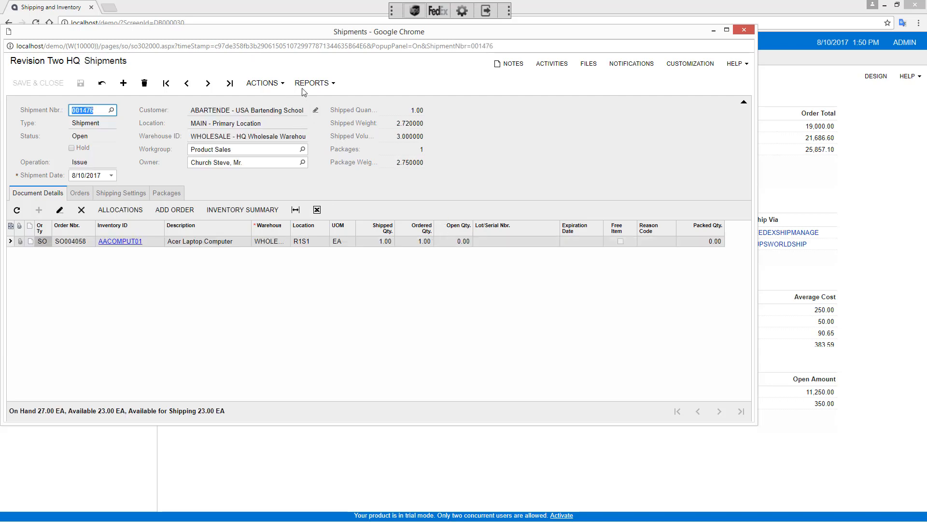
{"action": "mouse_move", "coordinate": [436, 11]}
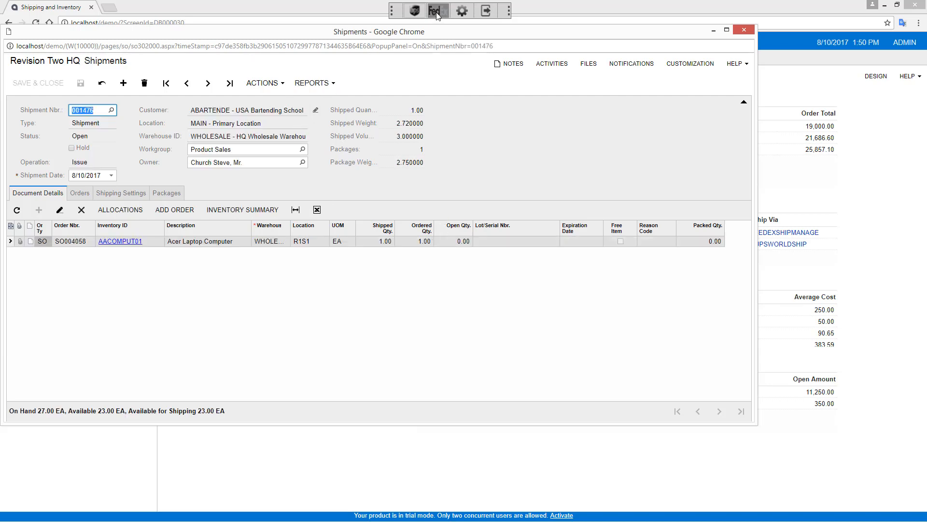
Send shipment 001476 to FedEx Ship Manager as FedEx Ground with Bill transportation set, quoted $8.27.
{"action": "left_click", "coordinate": [437, 10]}
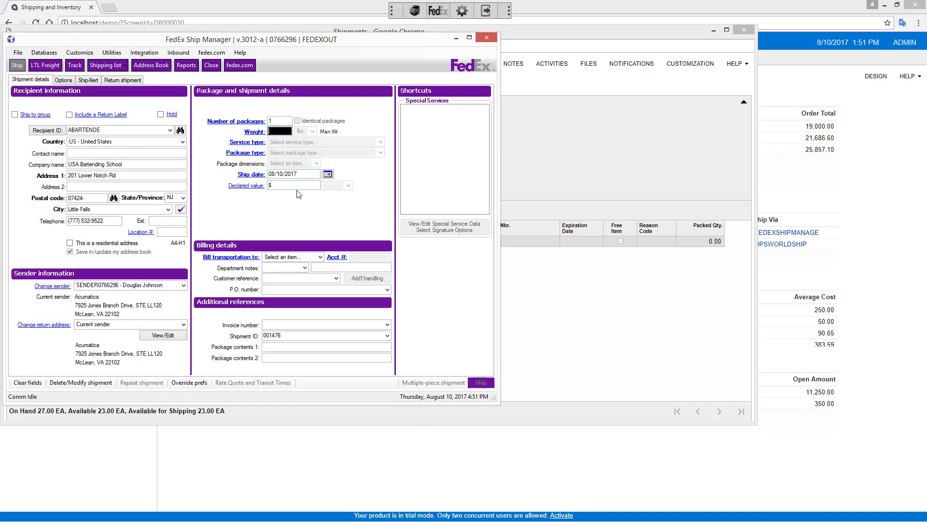
{"action": "mouse_move", "coordinate": [293, 208]}
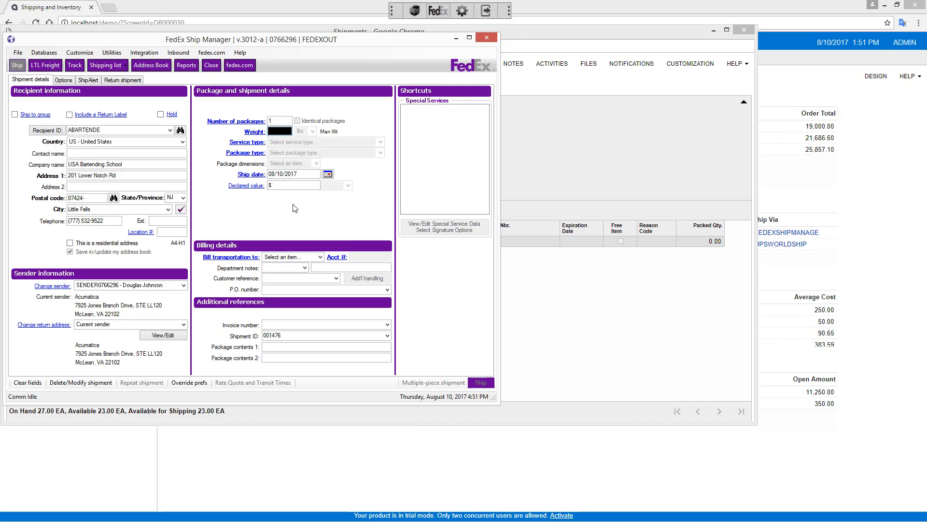
{"action": "left_click", "coordinate": [380, 141]}
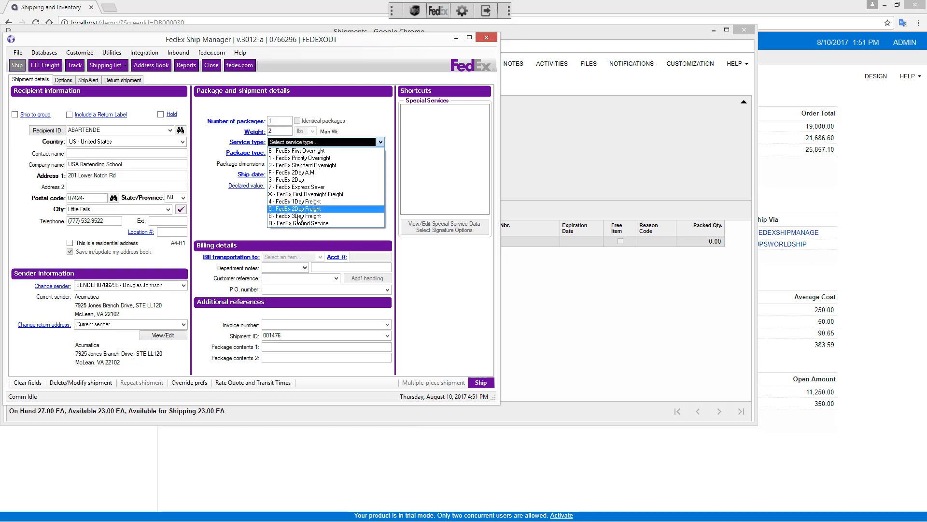
{"action": "left_click", "coordinate": [296, 223]}
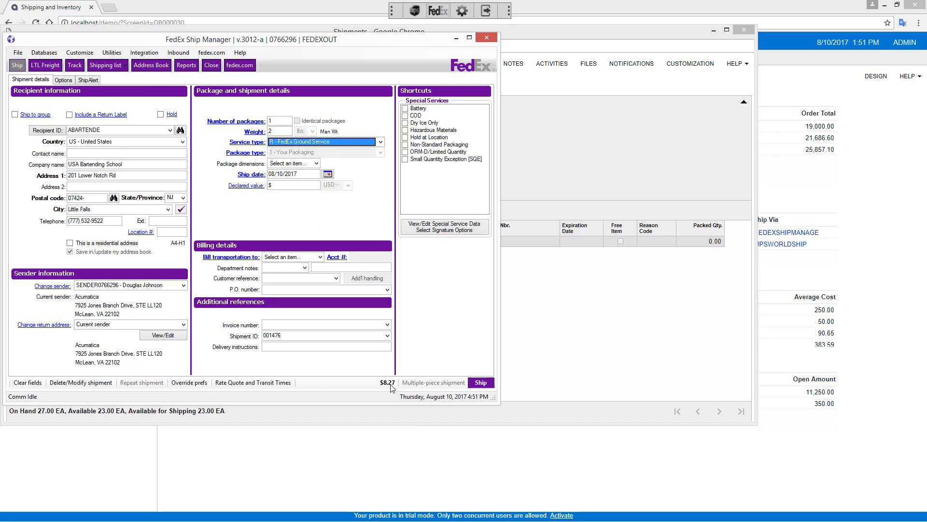
{"action": "left_click", "coordinate": [320, 257]}
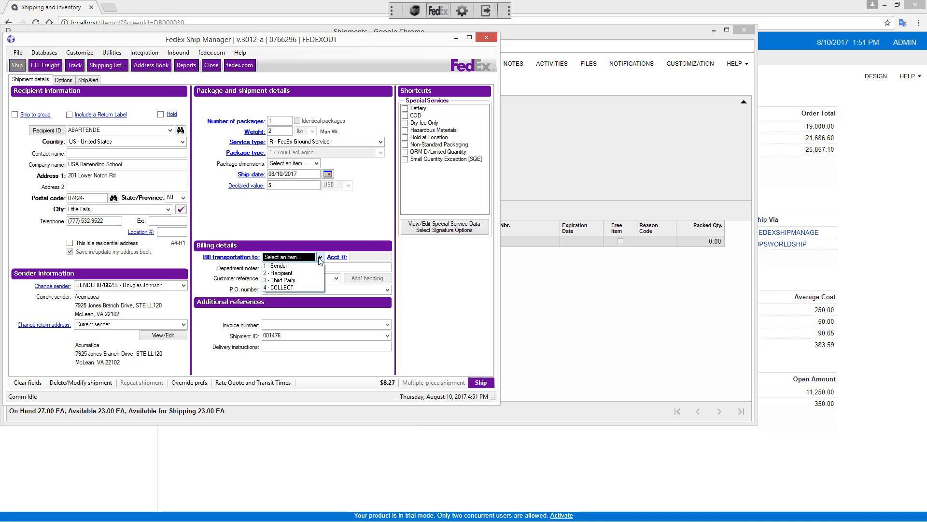
{"action": "left_click", "coordinate": [27, 383]}
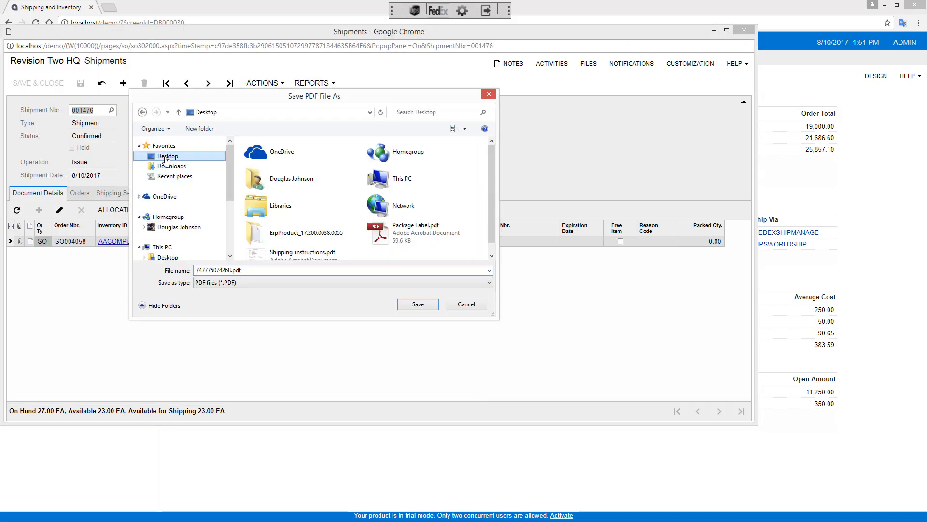
Save the FedEx label PDF for shipment 001476 to the Desktop.
{"action": "left_click", "coordinate": [417, 305]}
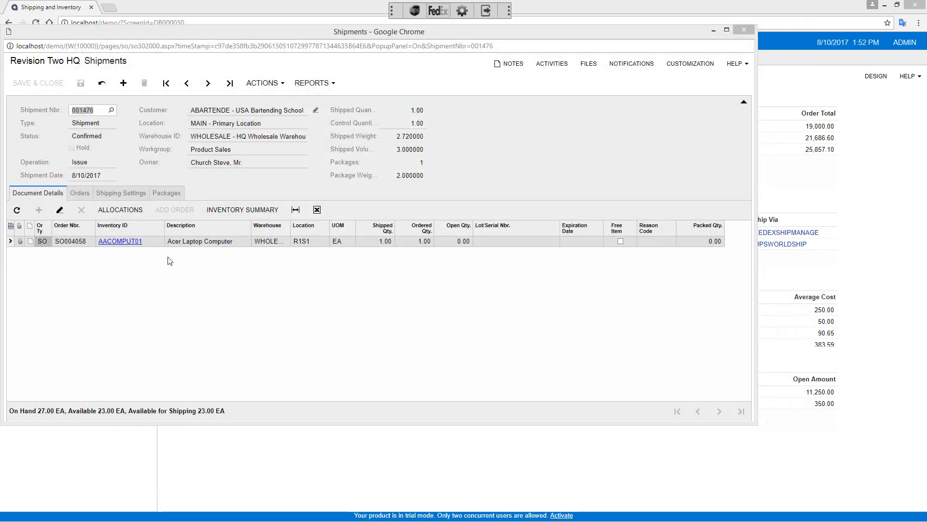
{"action": "left_click", "coordinate": [167, 193]}
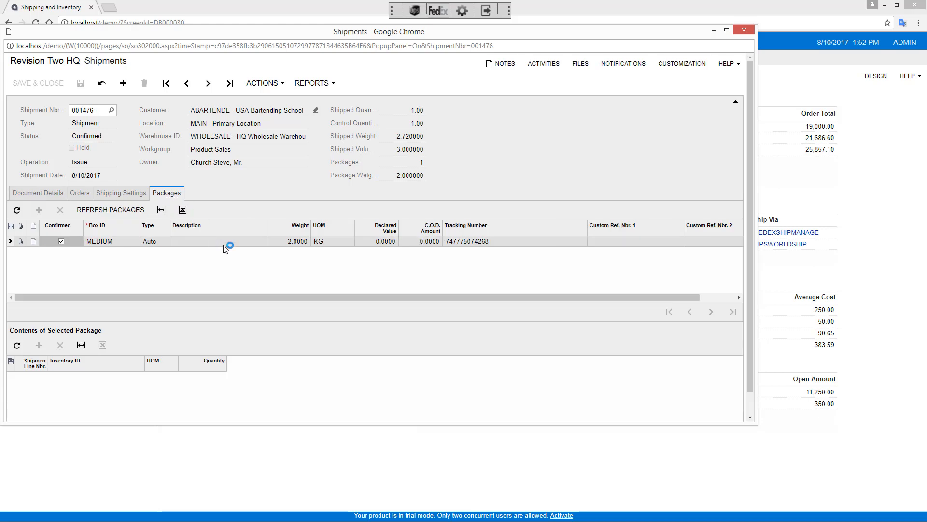
{"action": "mouse_move", "coordinate": [123, 222]}
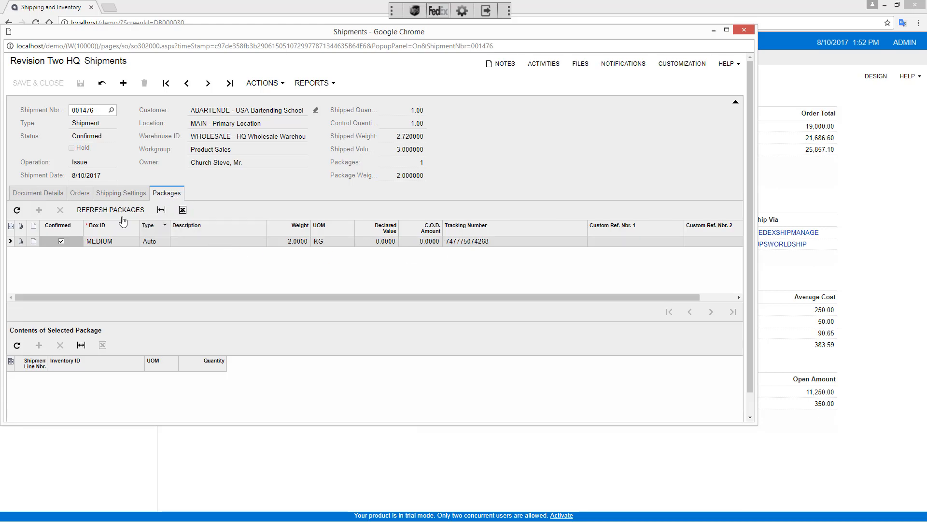
{"action": "left_click", "coordinate": [121, 193]}
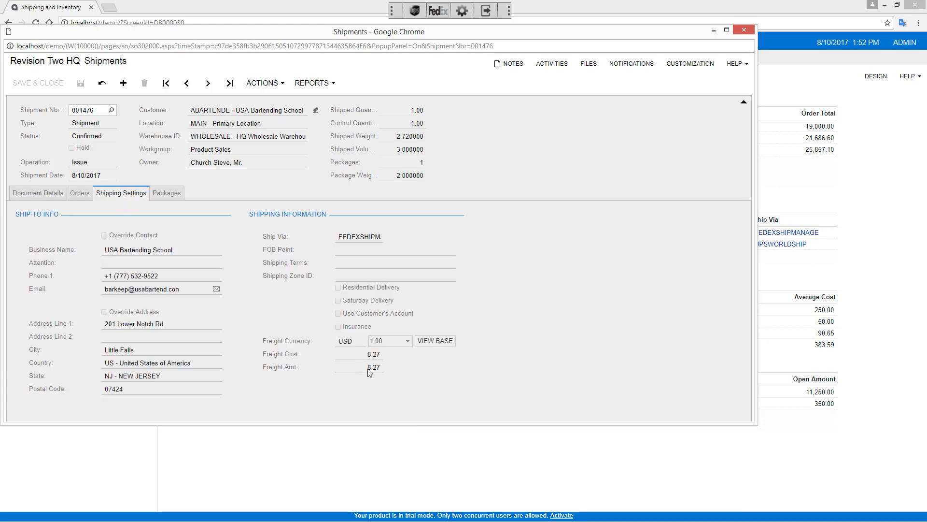
{"action": "mouse_move", "coordinate": [513, 268]}
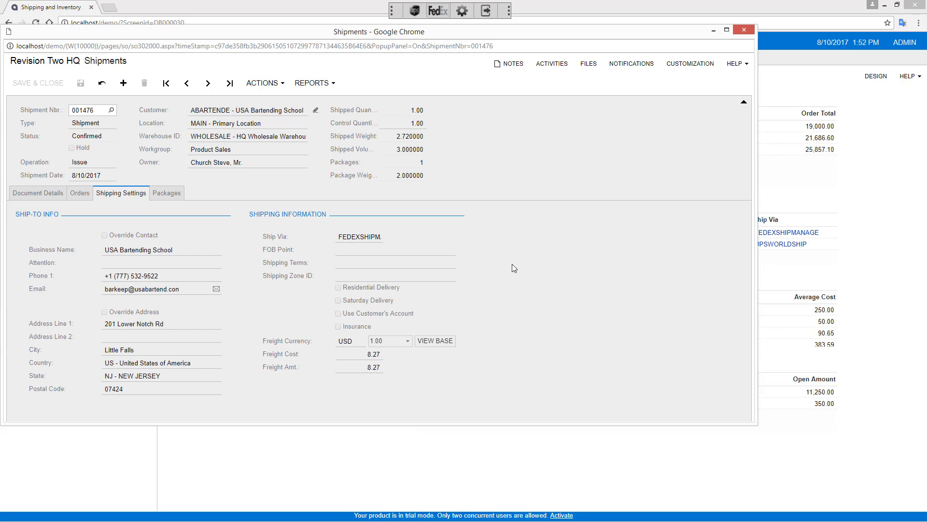